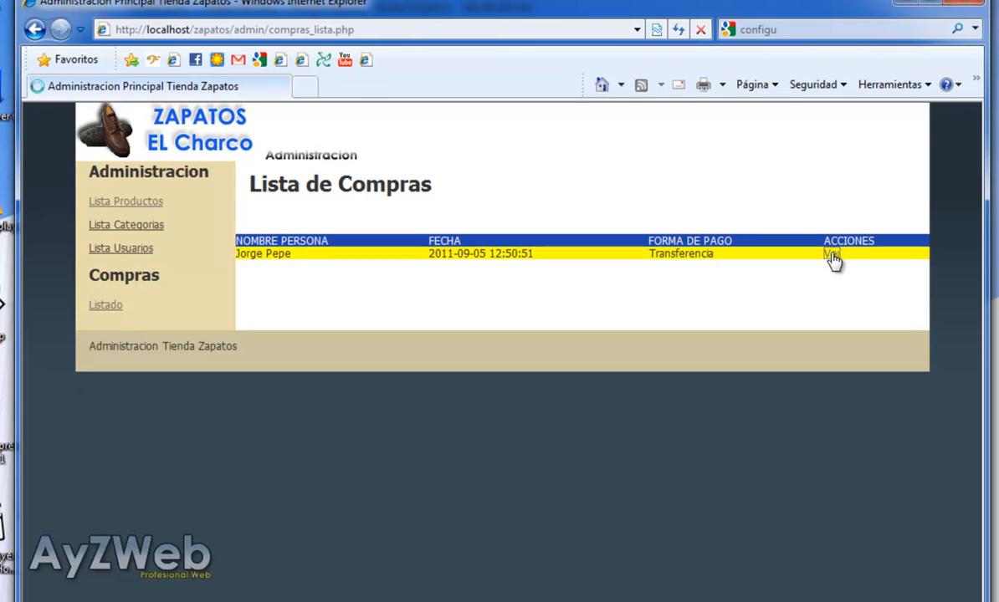
Review a purchase's details page and the Ver link in the purchase list.
click(832, 253)
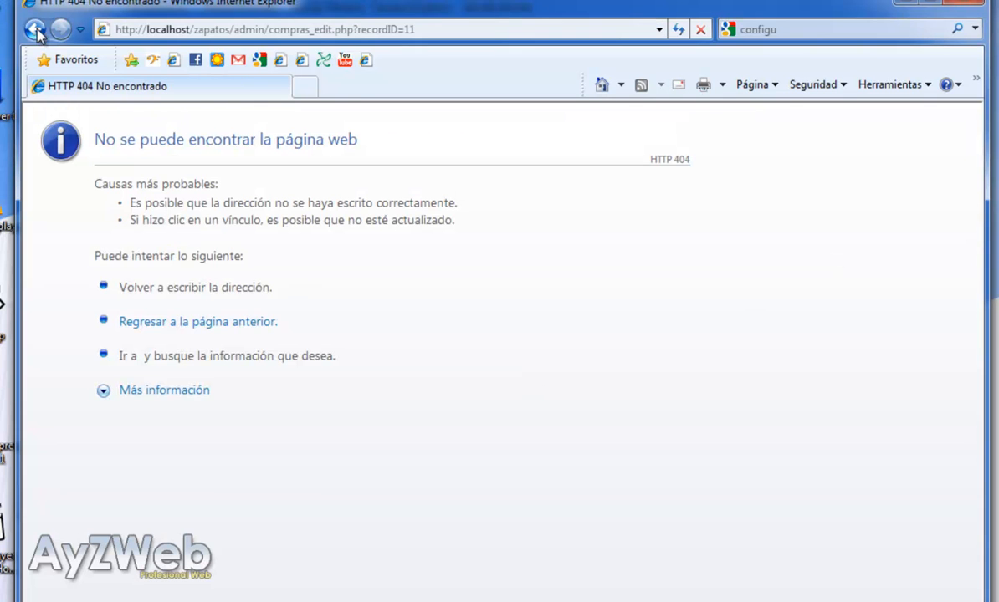
click(35, 29)
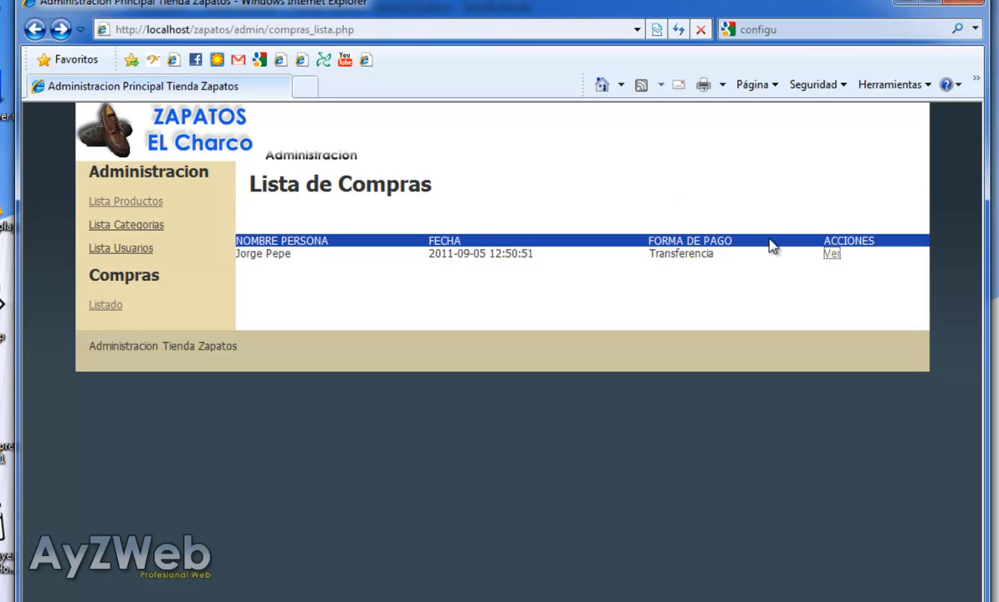
mouse_move(750, 244)
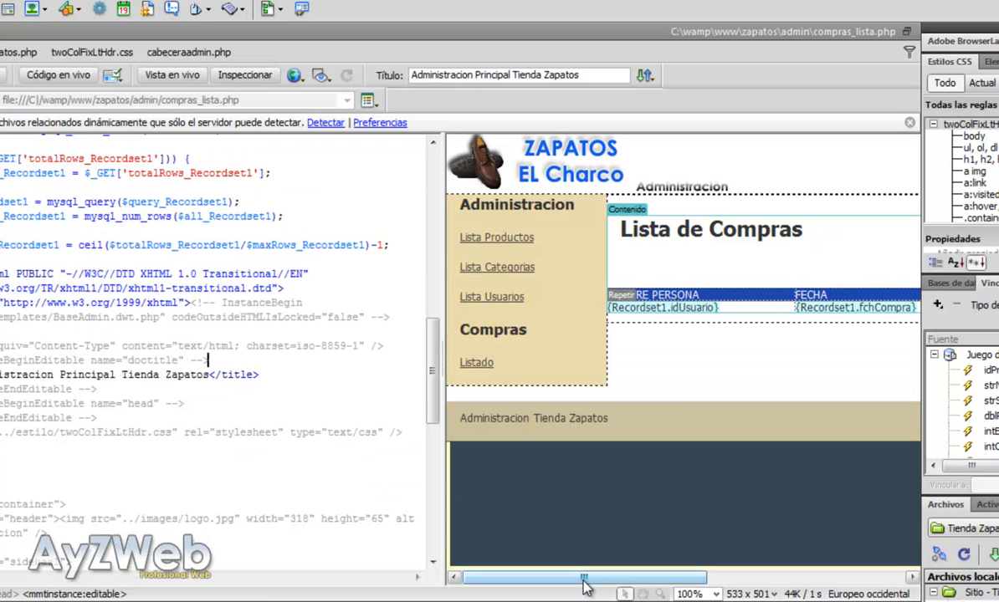
scroll(right, 3)
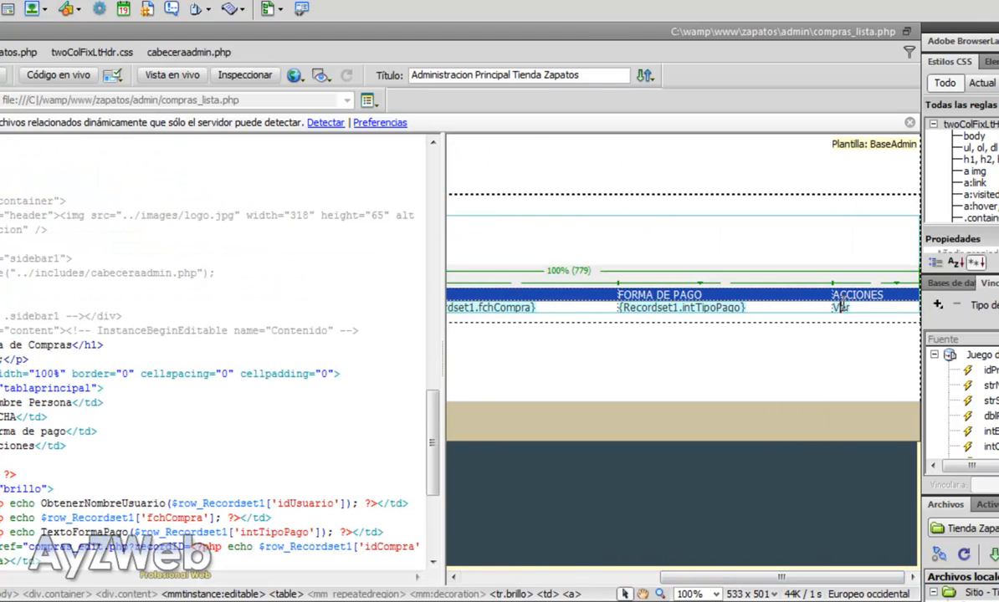
click(841, 307)
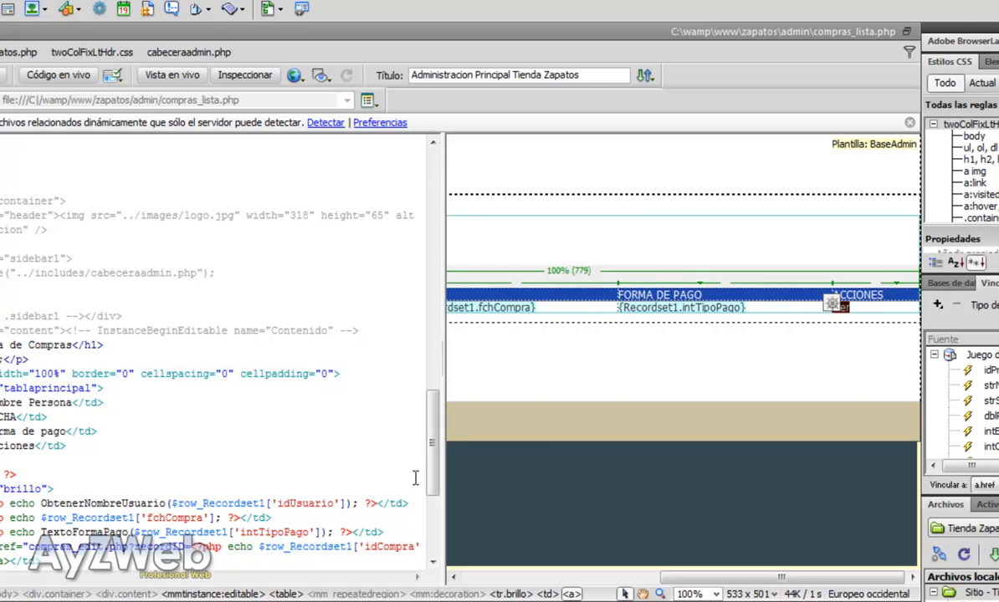
scroll(down, 3)
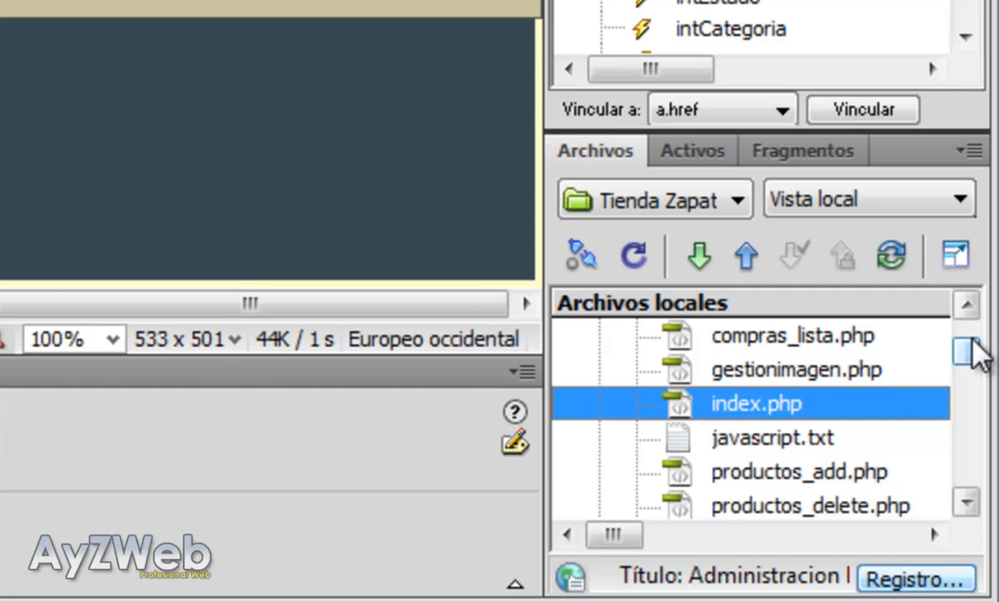
Duplicate index.php, rename the copy compras_edit.php, and open it.
click(796, 369)
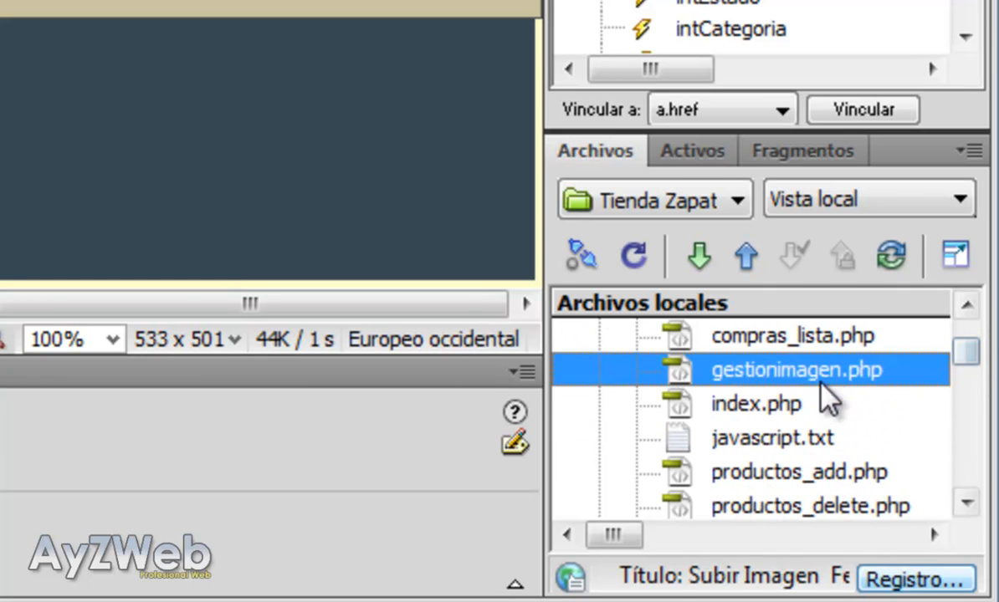
click(756, 404)
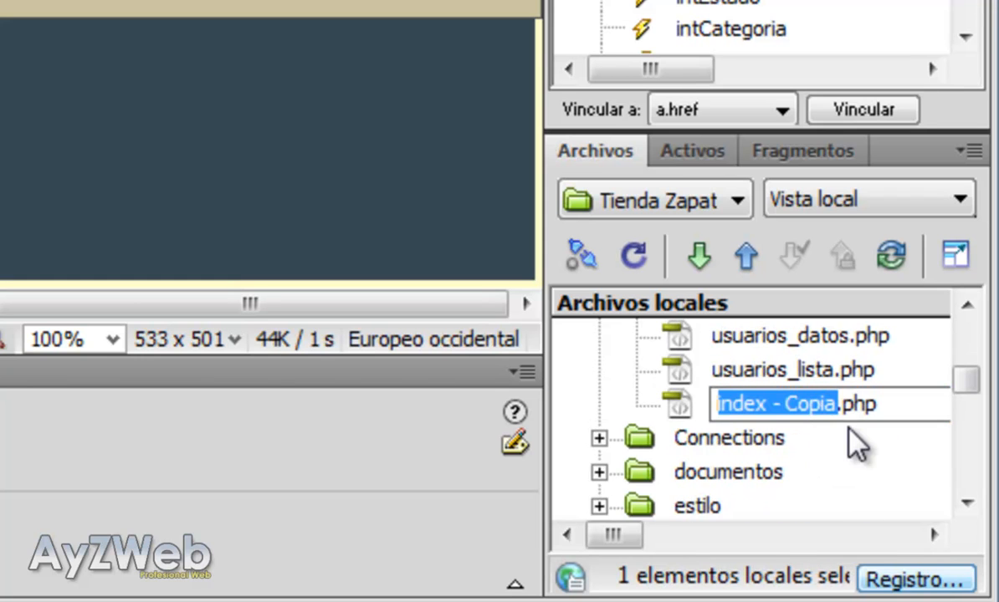
text(compras.php)
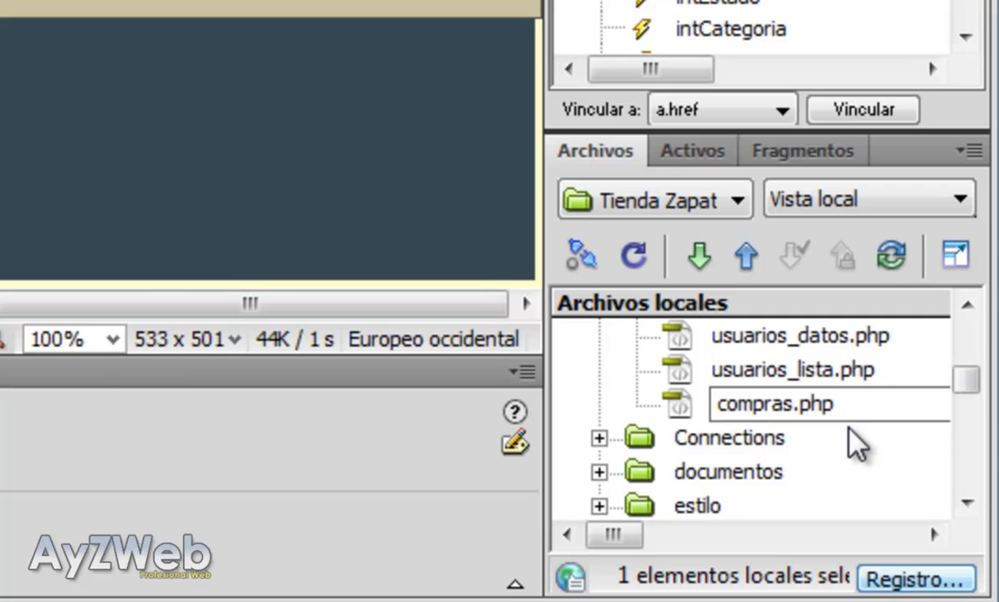
text(_edit)
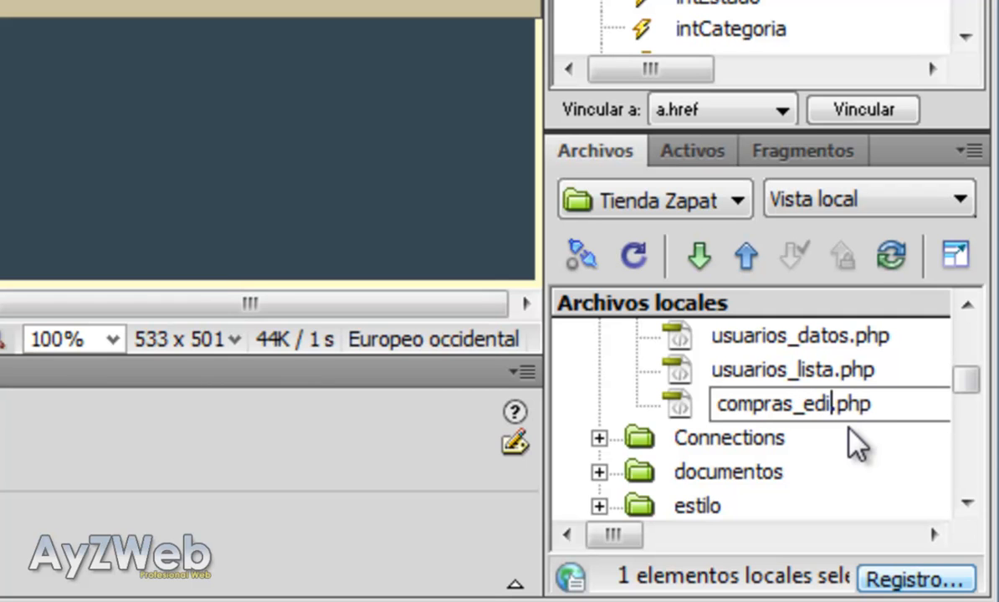
text(t)
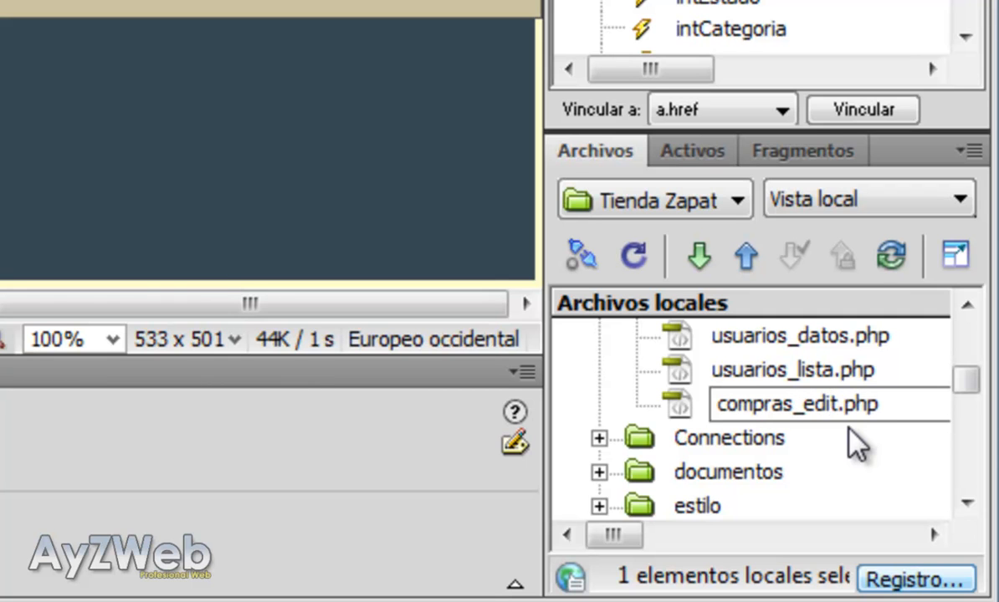
click(791, 403)
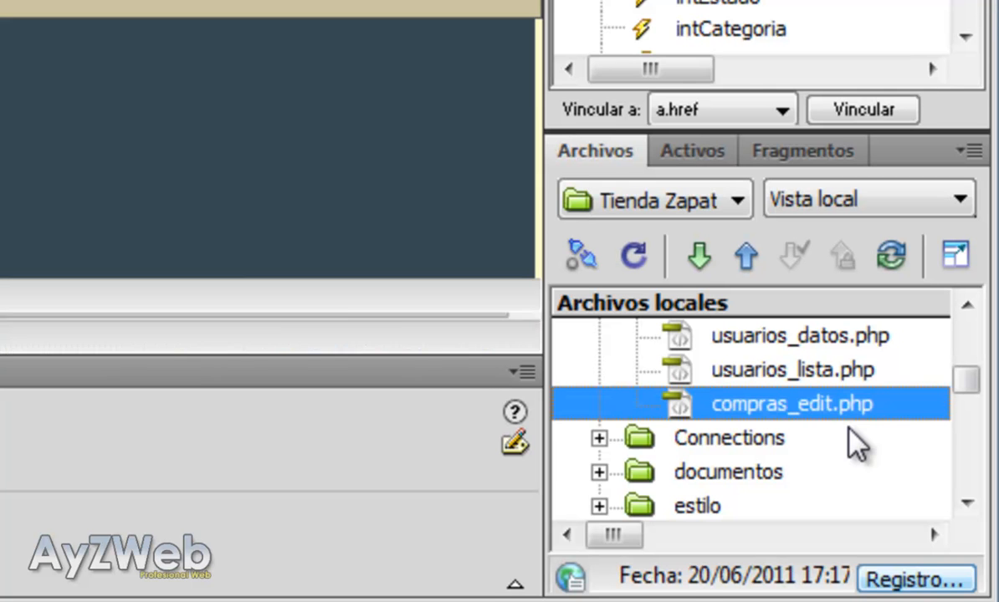
double_click(789, 403)
text(Consu)
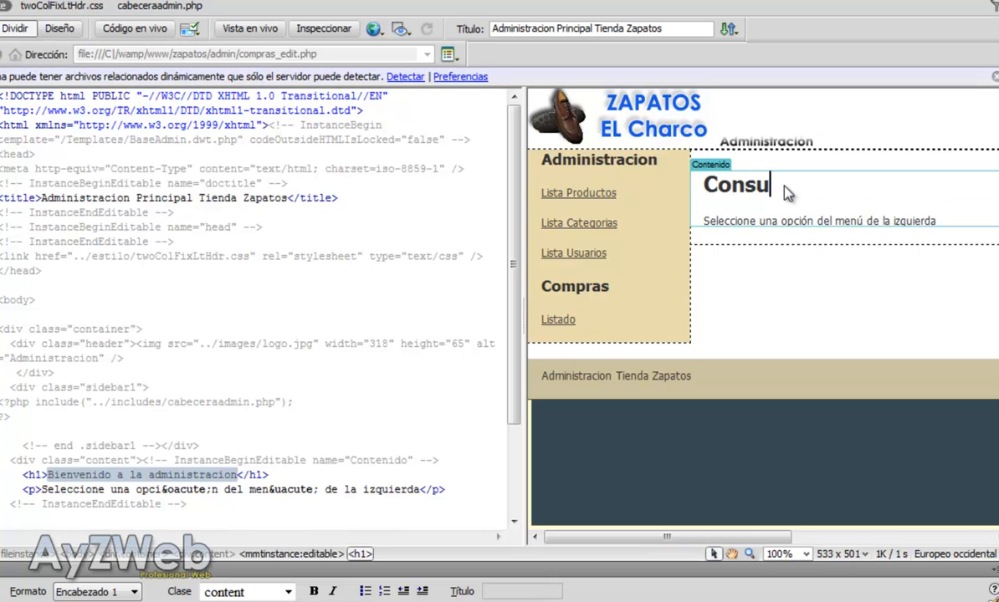
Retype the heading as 'Consultar Compra' and empty the welcome paragraph below it.
text(tar Compra)
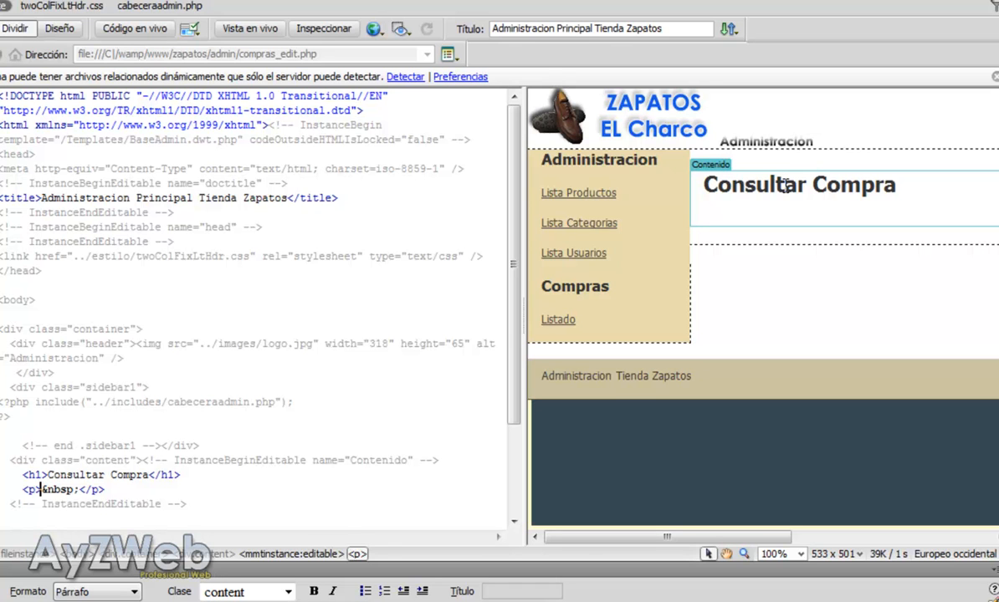
click(704, 220)
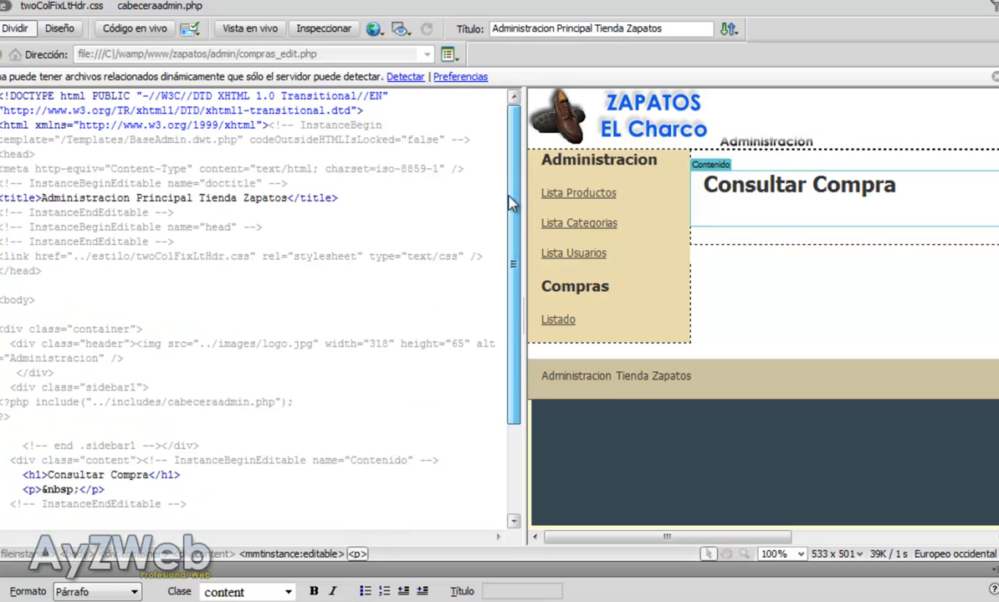
Inspect the Ver link code on compras_lista.php, then start a new recordset.
click(558, 318)
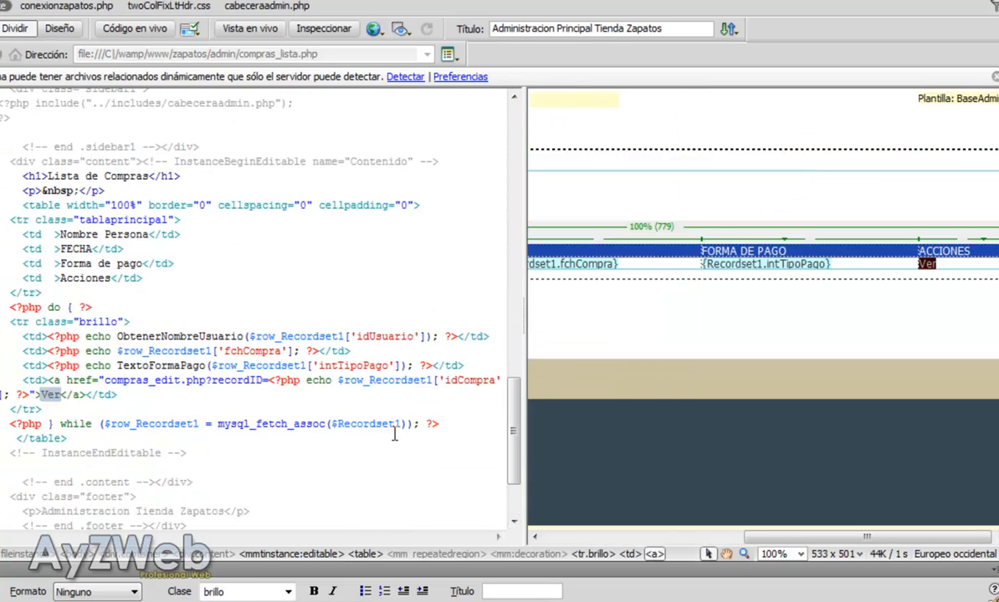
double_click(228, 380)
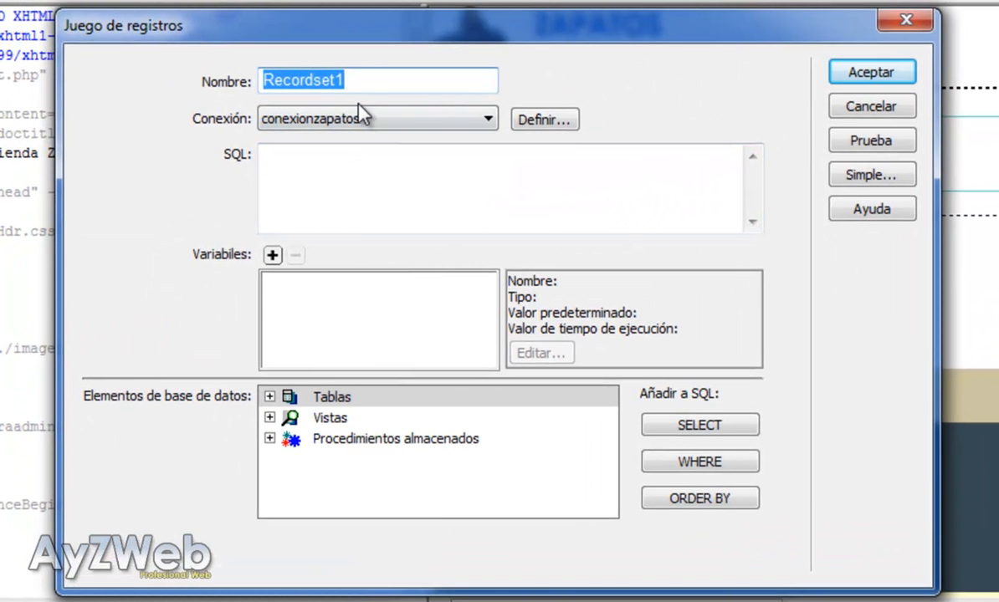
Name the recordset Datoscompra on conexionzapatos, selecting tblcompra filtered by idCompra, and add a variable.
text(Datoscompra)
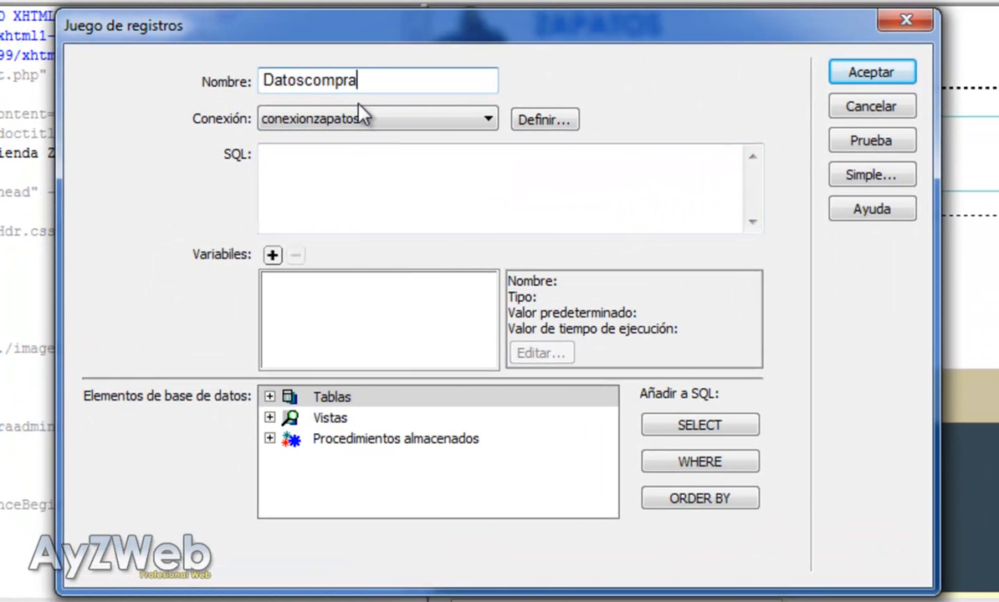
click(486, 119)
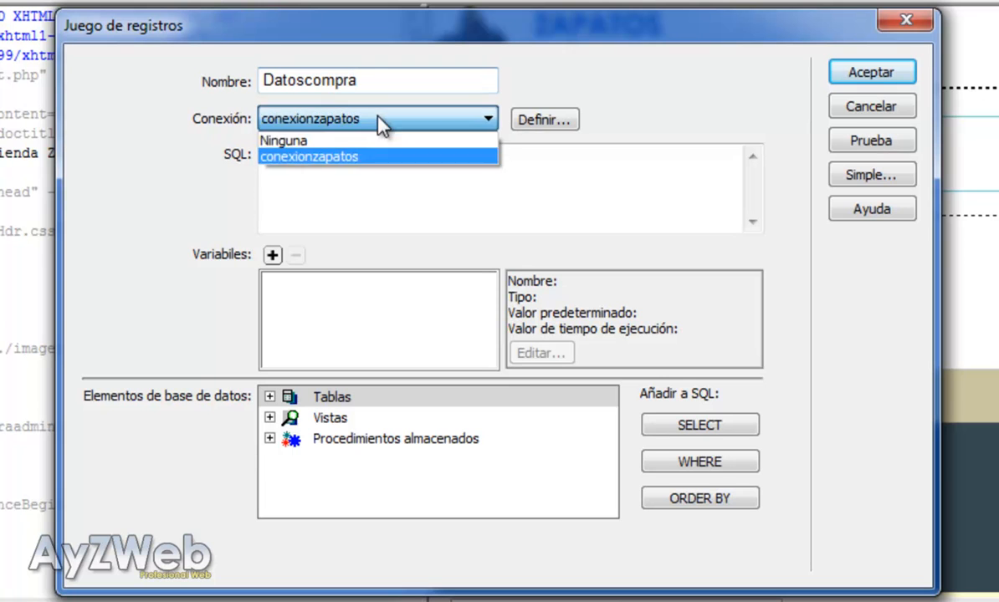
click(309, 157)
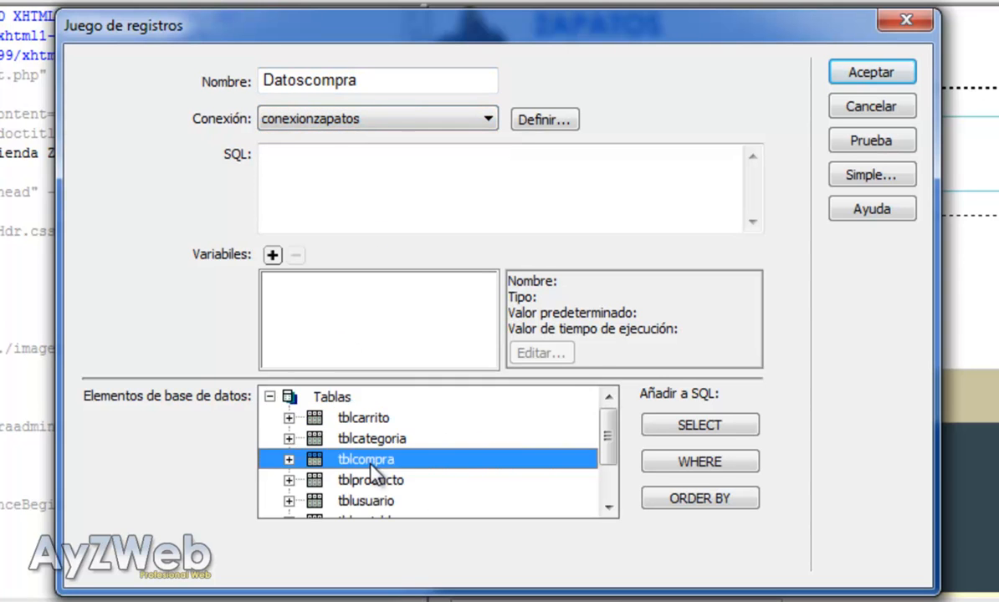
click(699, 425)
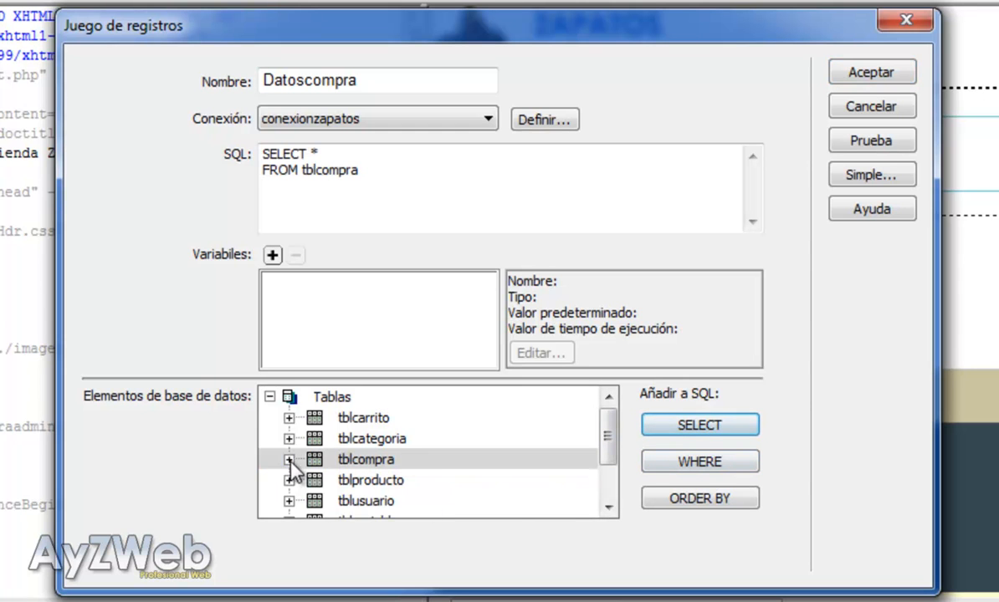
click(288, 459)
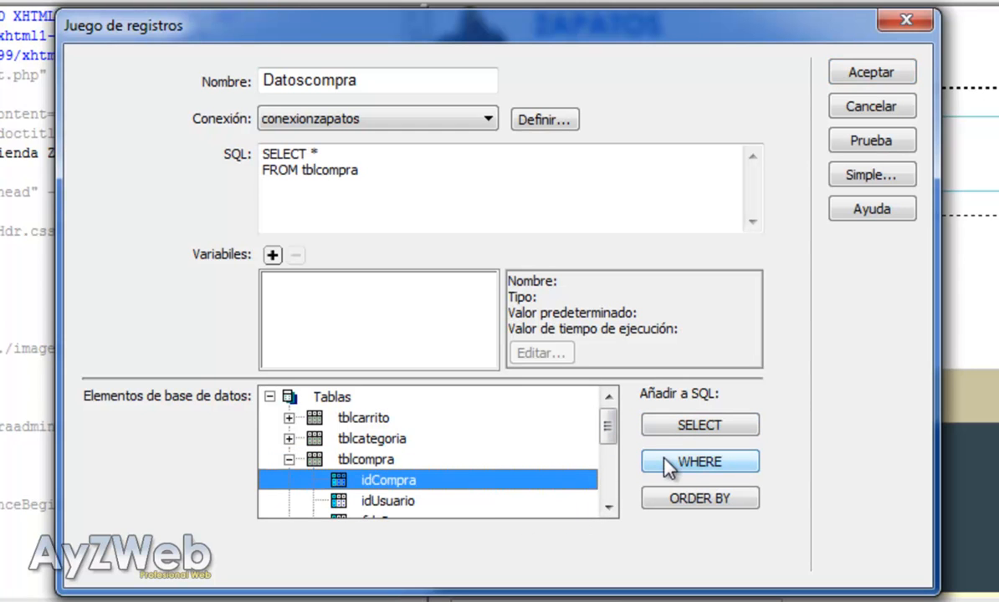
click(699, 461)
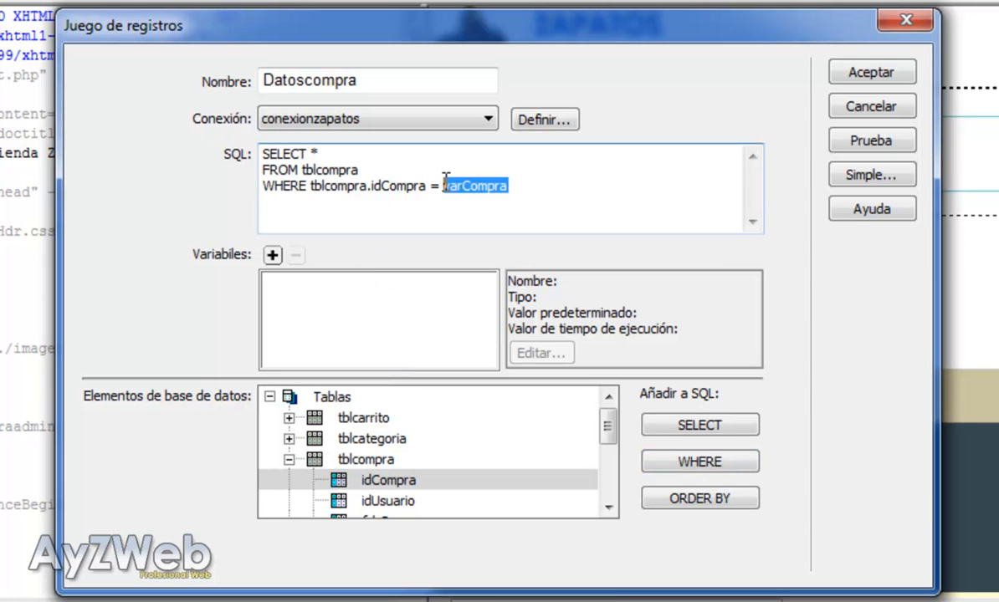
click(273, 255)
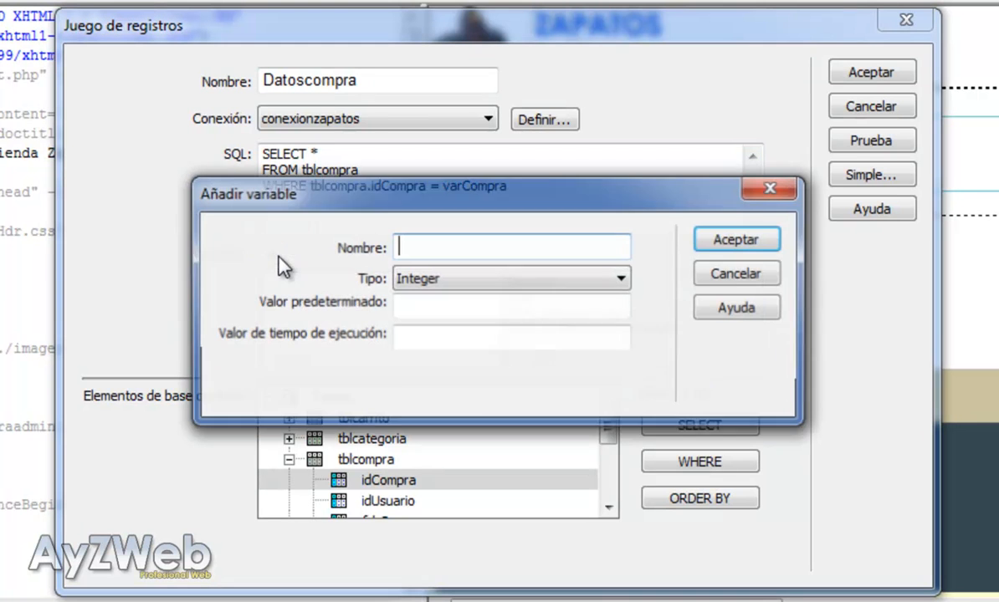
Name the new query variable varCompra, keeping its type as Integer.
text(varCompra)
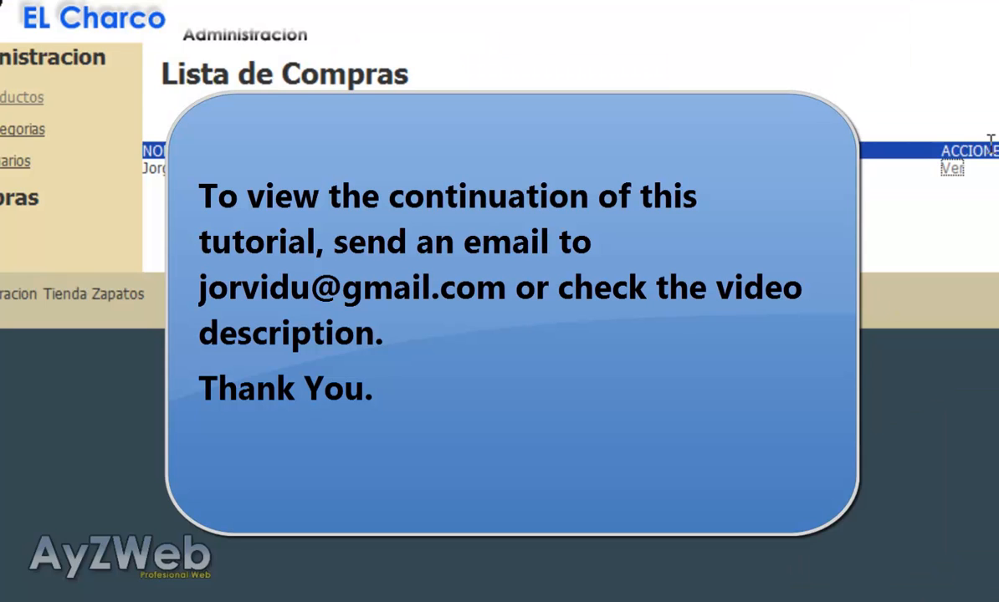
mouse_move(903, 201)
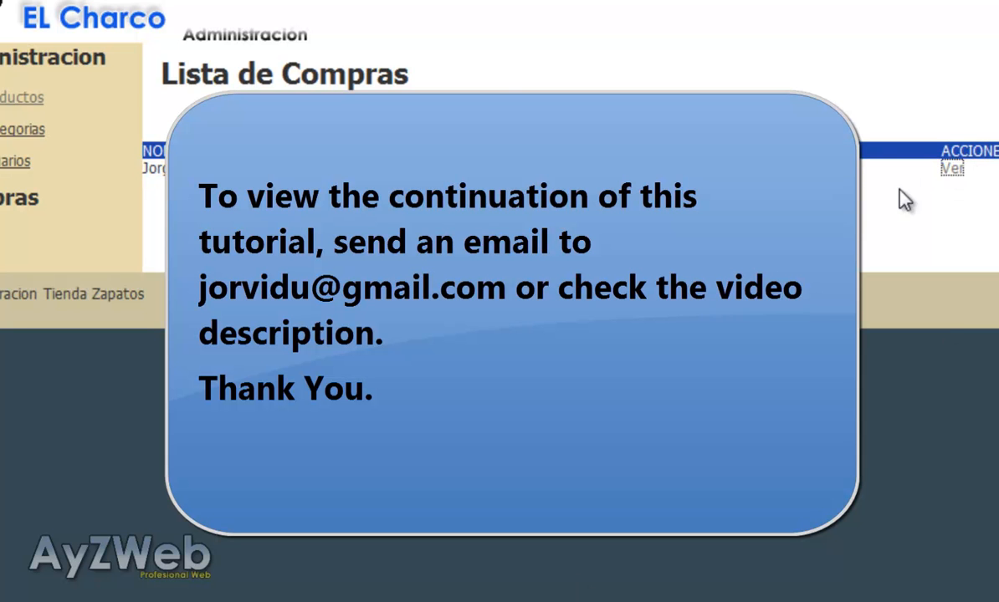